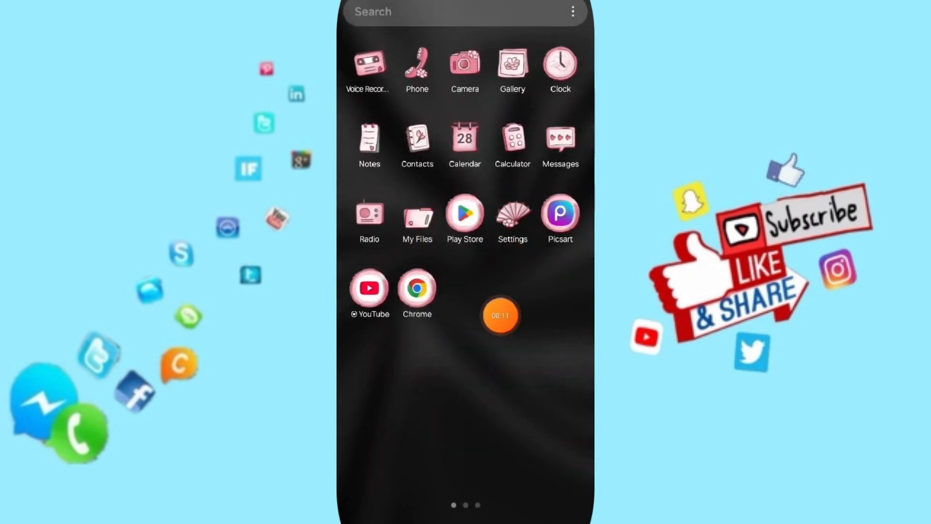
# Launch the Settings app from the app drawer
pyautogui.click(511, 211)
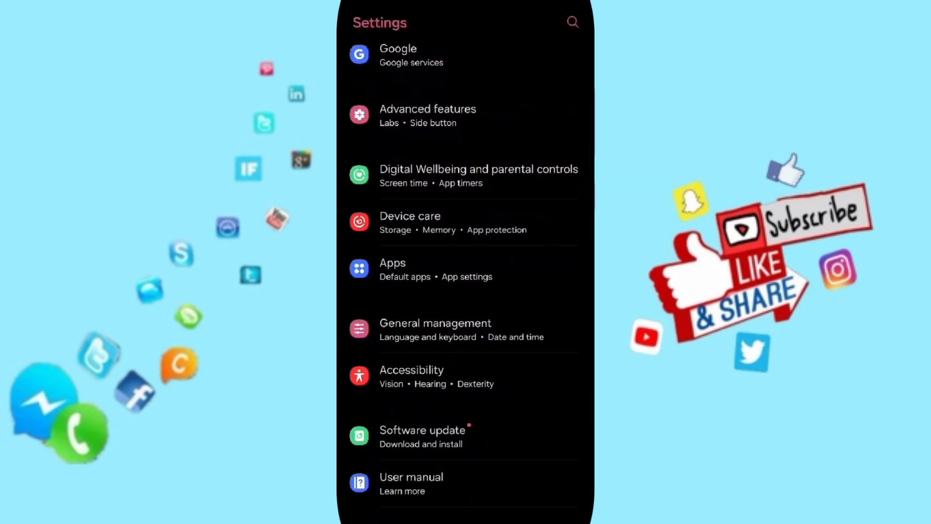
# Open Apps and scroll the installed-apps list down to PowerPoint
pyautogui.click(392, 269)
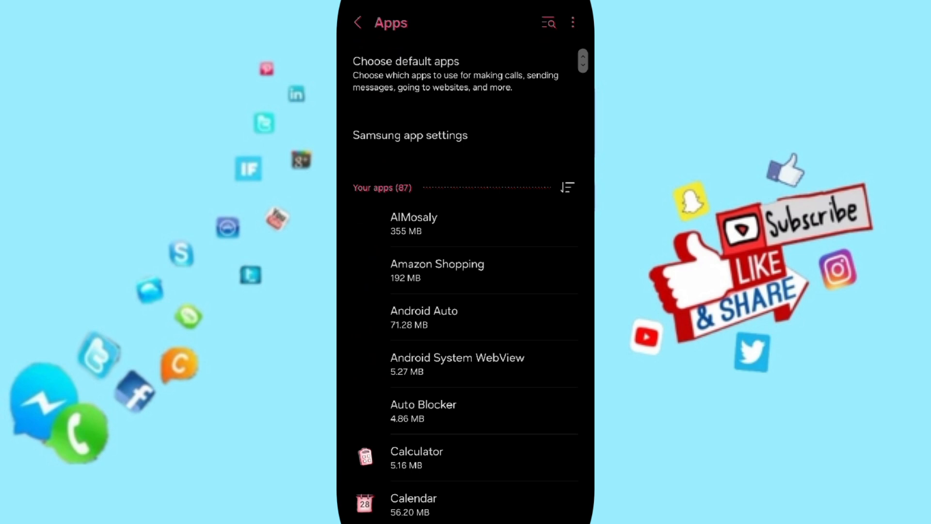
pyautogui.scroll(-3)
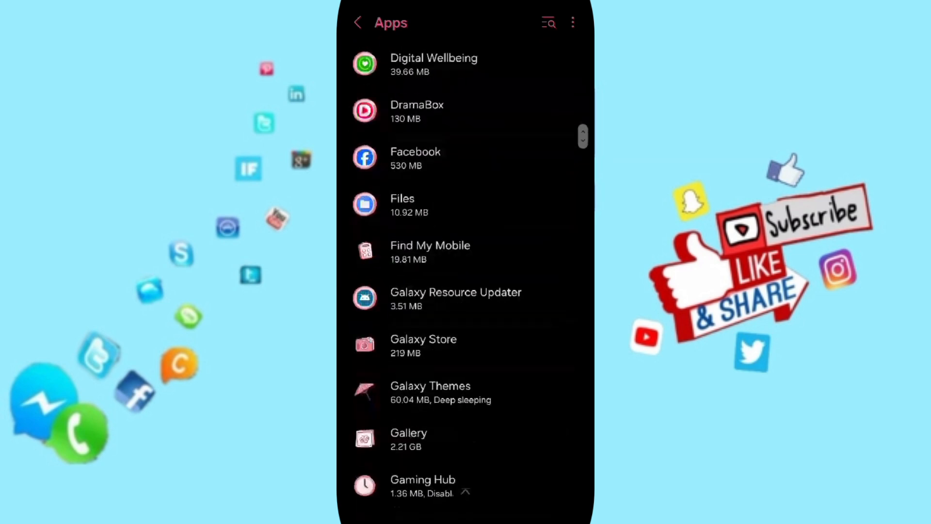
pyautogui.scroll(-3)
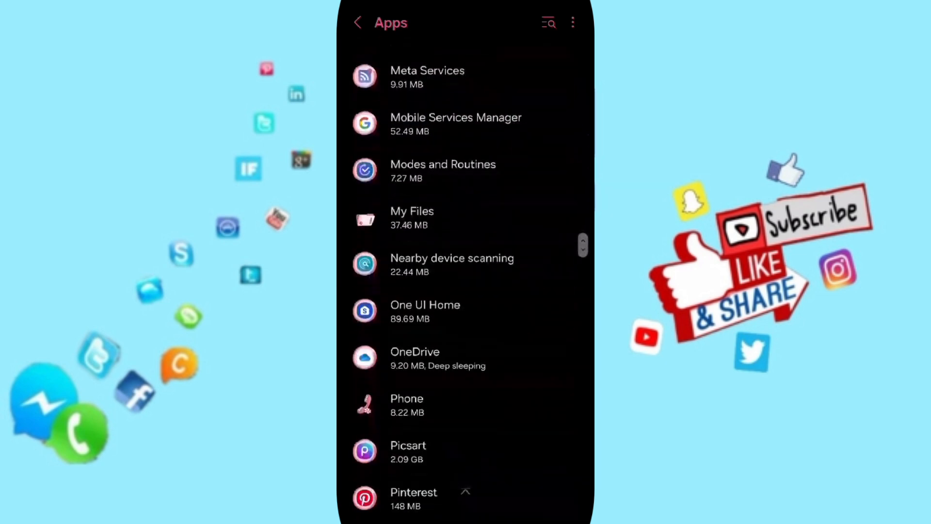
pyautogui.scroll(-3)
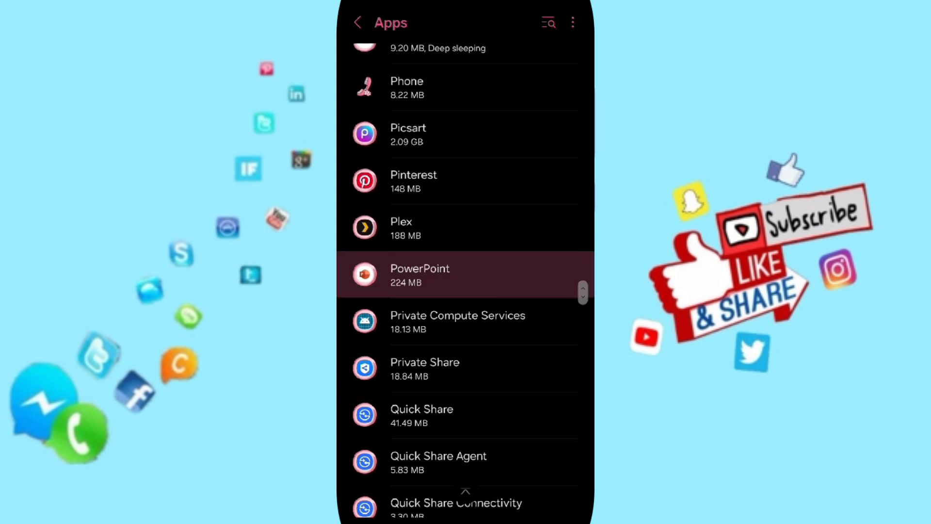
# Open PowerPoint's app info and force stop it, confirming with OK
pyautogui.click(420, 274)
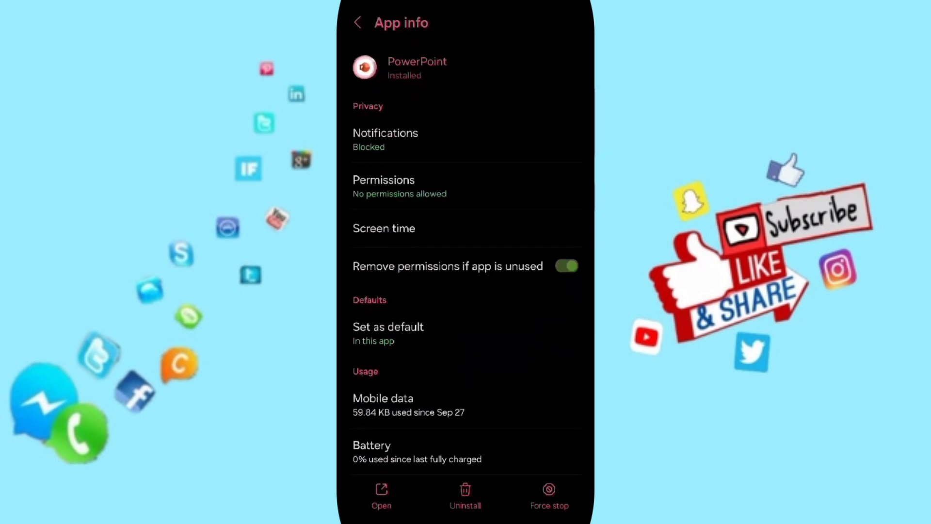
pyautogui.scroll(-3)
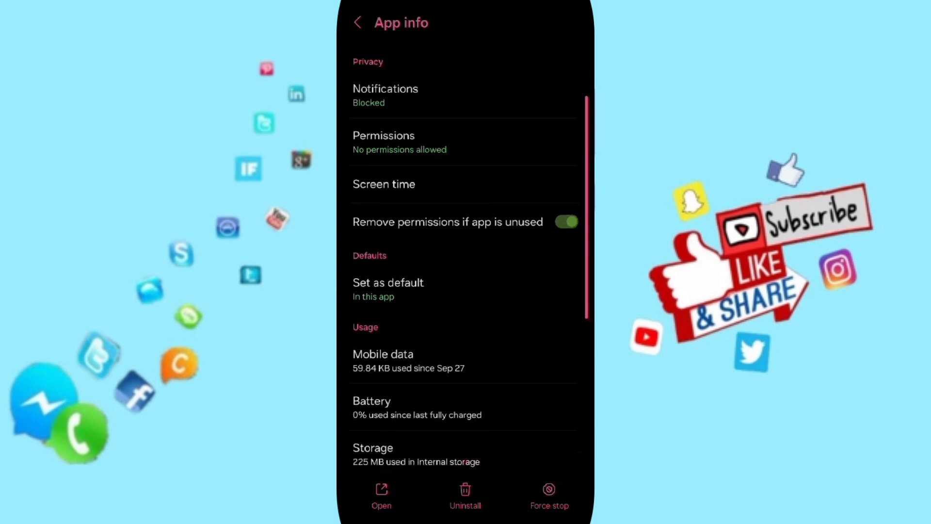
pyautogui.click(548, 497)
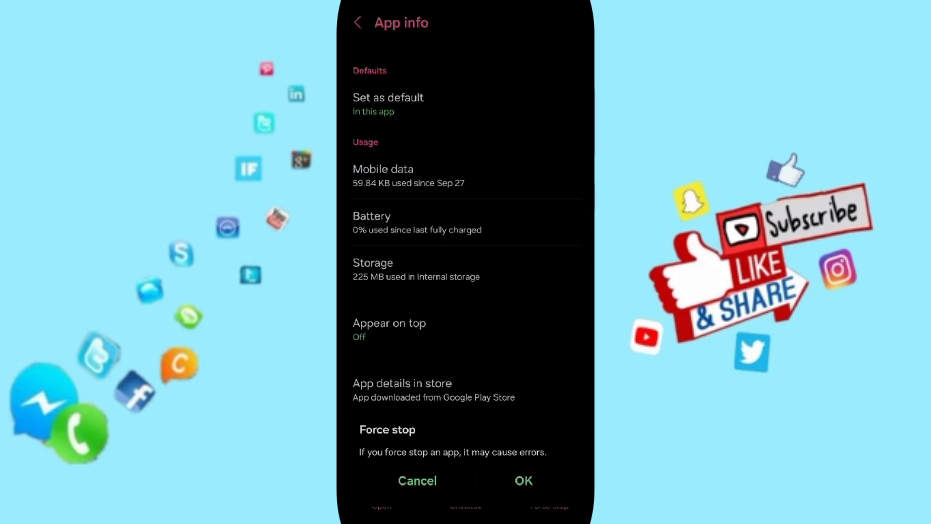
pyautogui.click(417, 480)
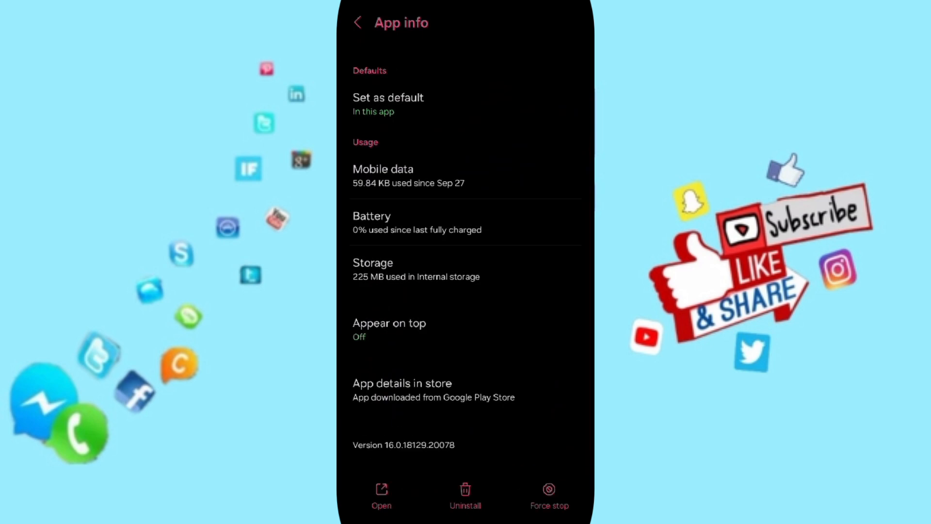
# Open PowerPoint's Storage page and request Clear data
pyautogui.scroll(-3)
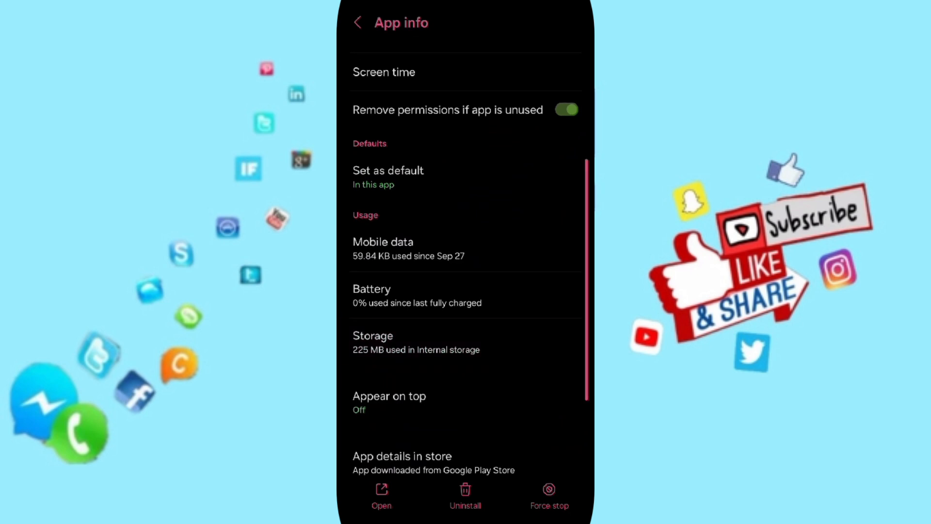
pyautogui.click(373, 342)
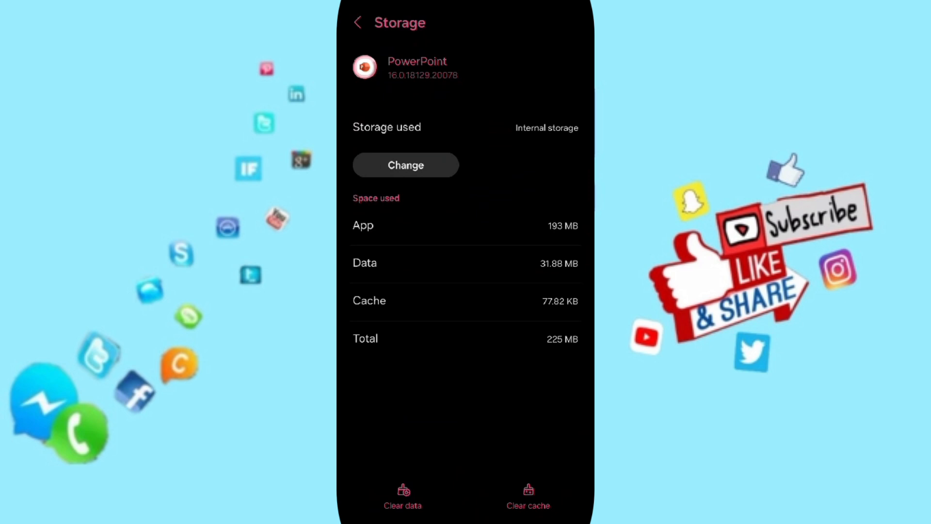
pyautogui.click(402, 495)
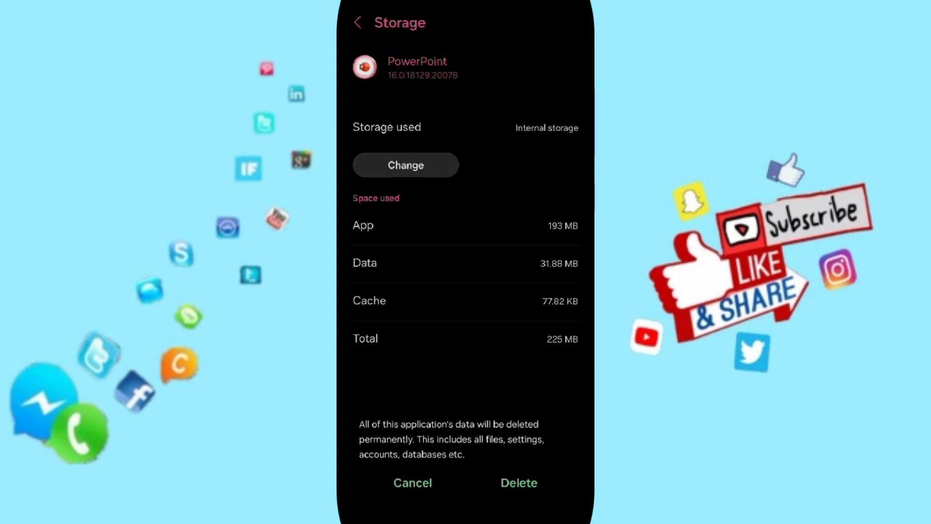